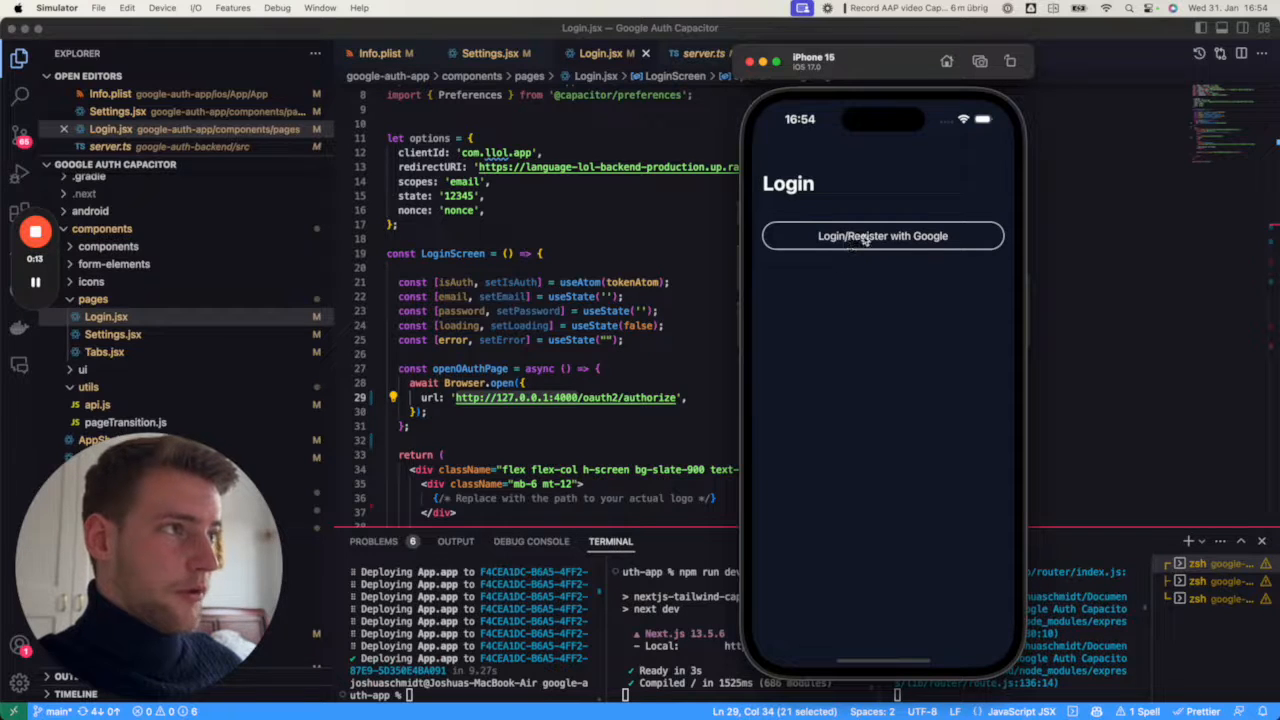
# Sign in with Google in the simulator, choosing the listed Google account.
pyautogui.click(882, 236)
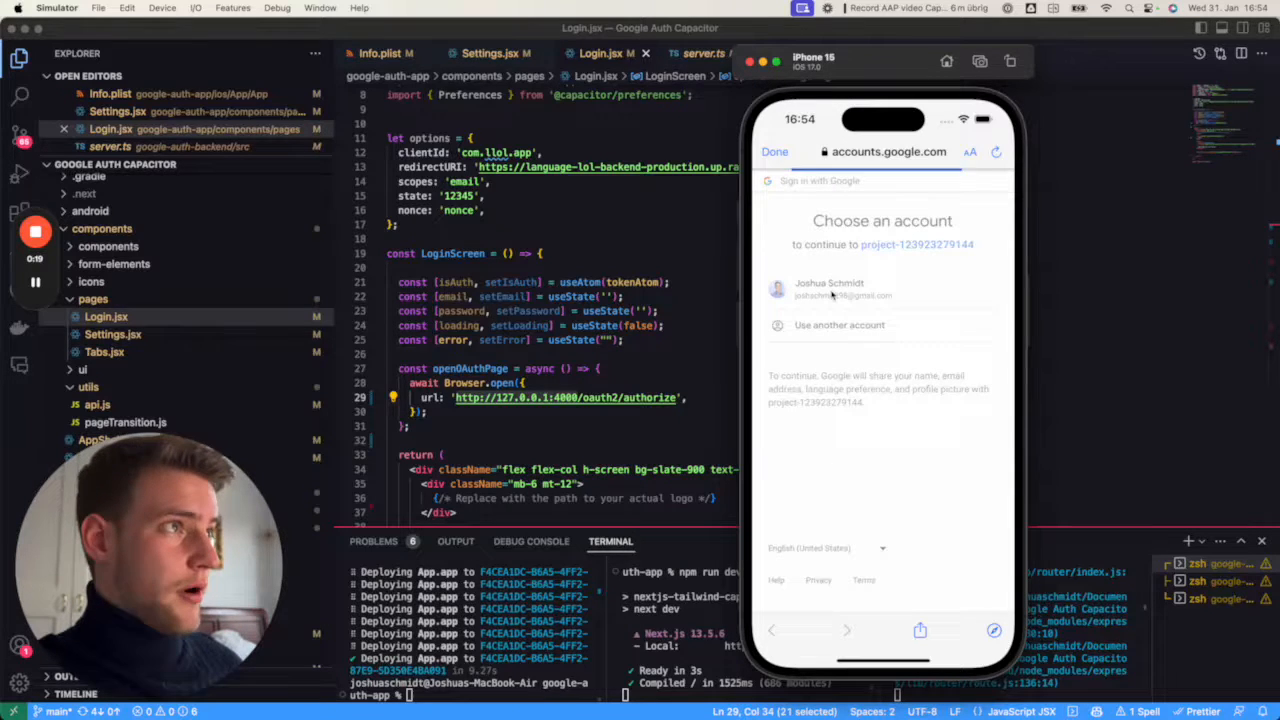
pyautogui.click(830, 290)
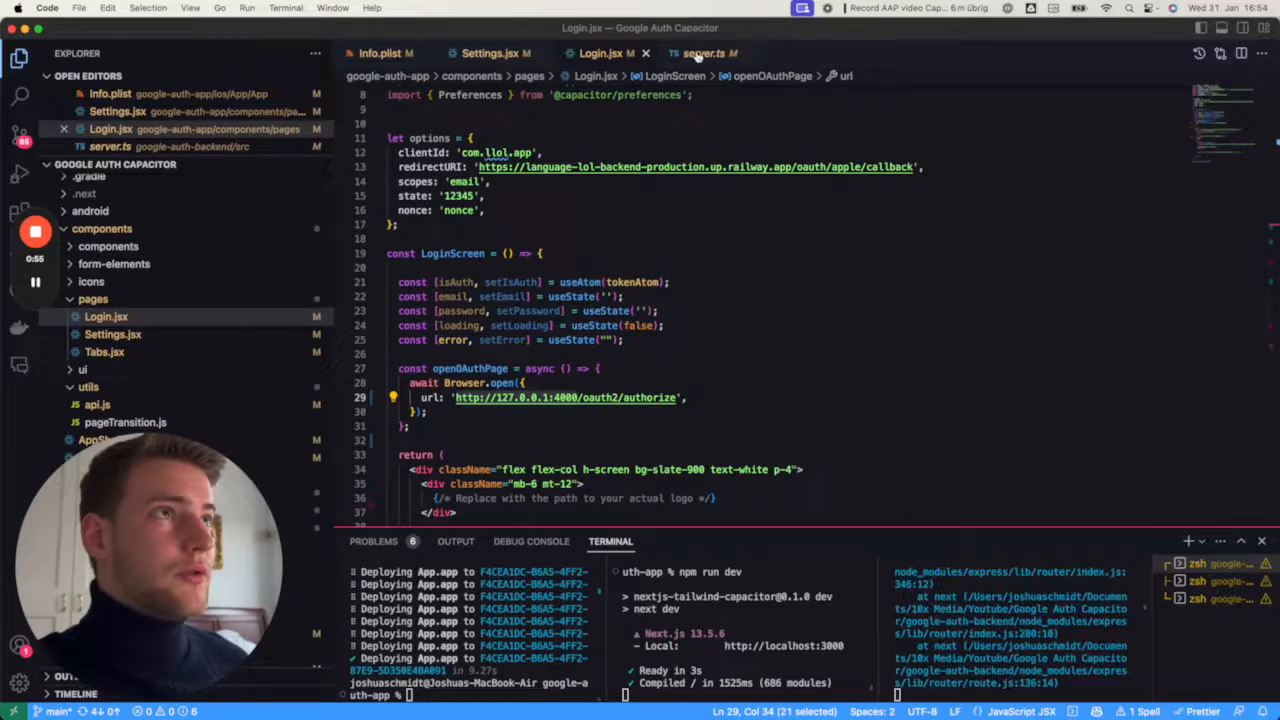
# Highlight the server.ts Google callback's redirect sending the token to myapp://.
pyautogui.click(700, 53)
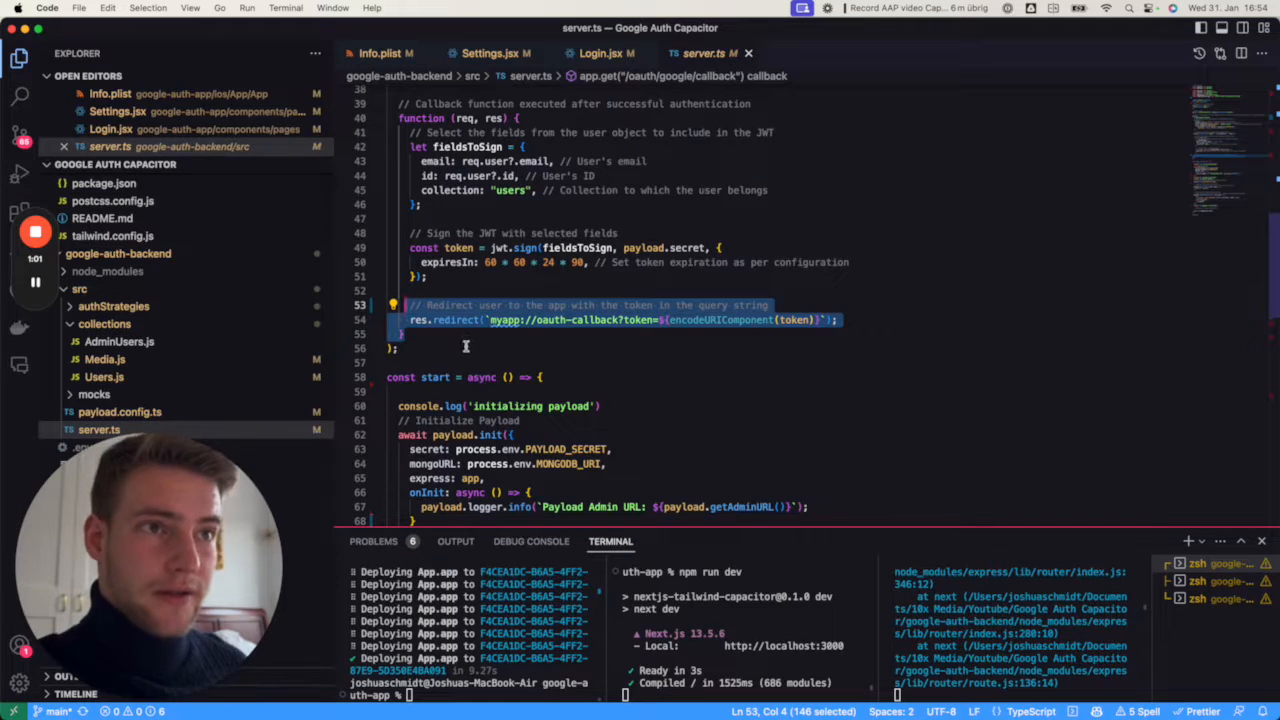
pyautogui.click(487, 347)
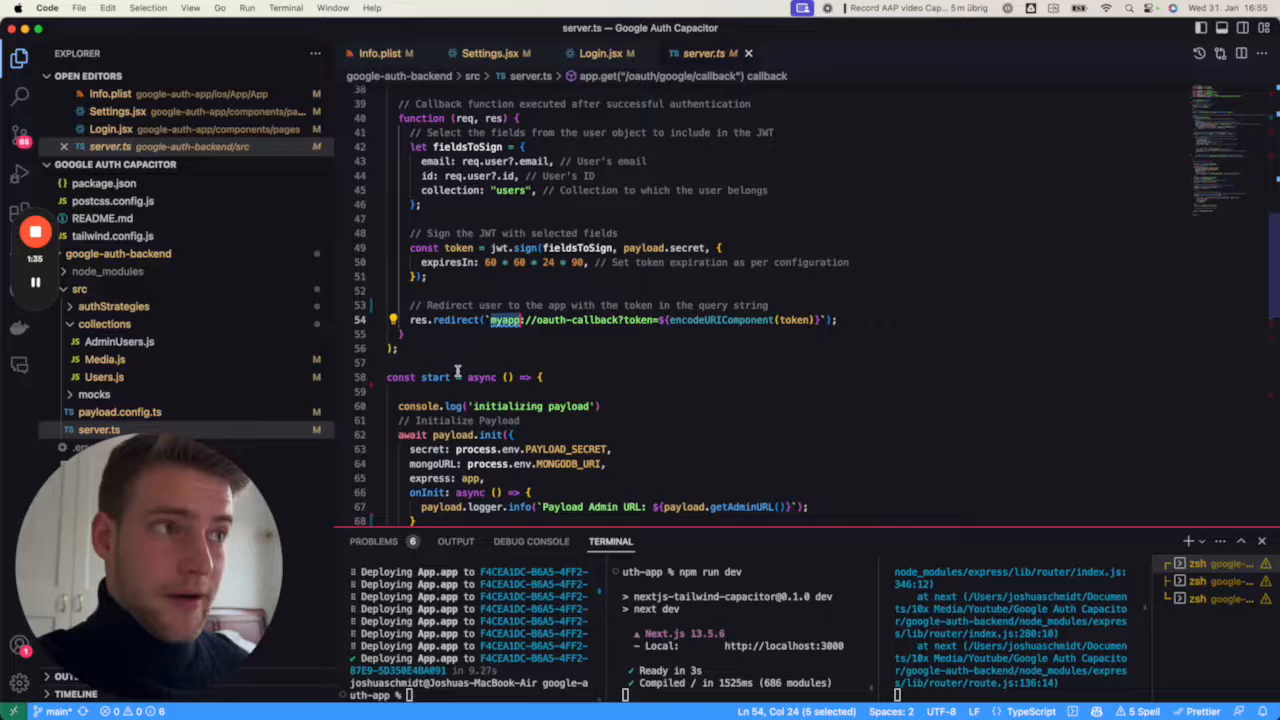
pyautogui.moveTo(505, 319)
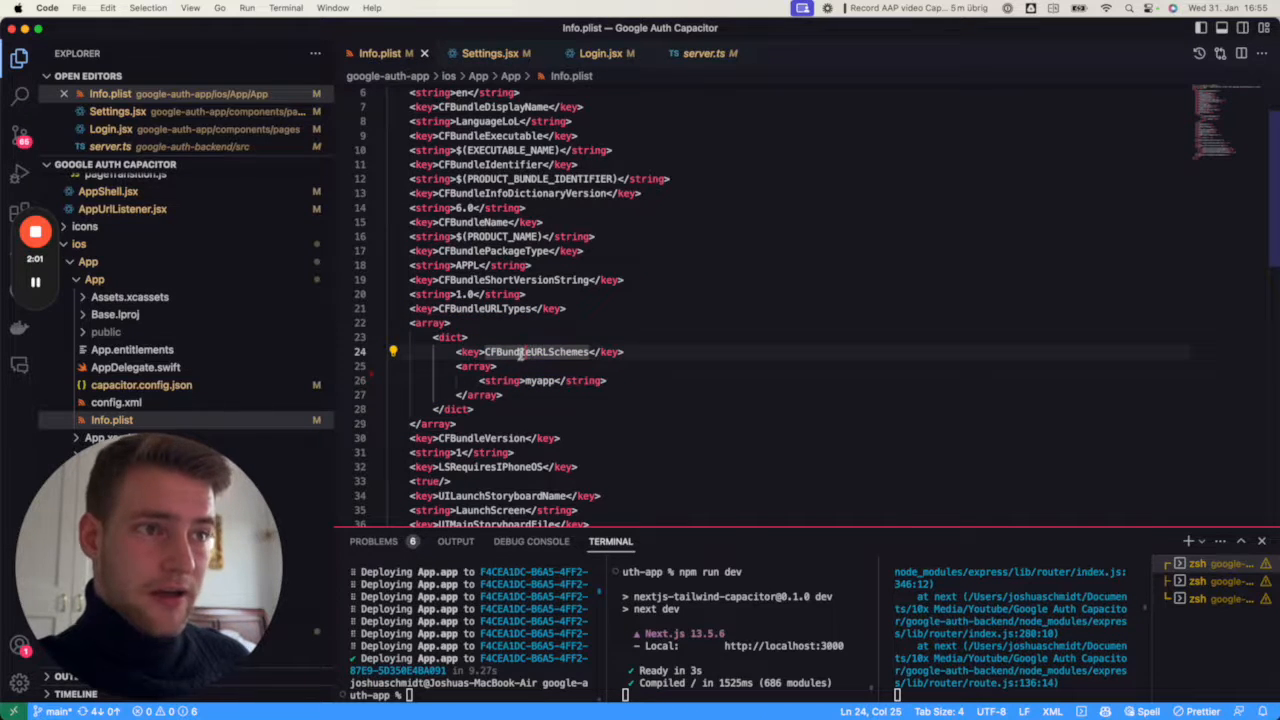
# Select the myapp scheme under CFBundleURLSchemes in Info.plist.
pyautogui.doubleClick(540, 380)
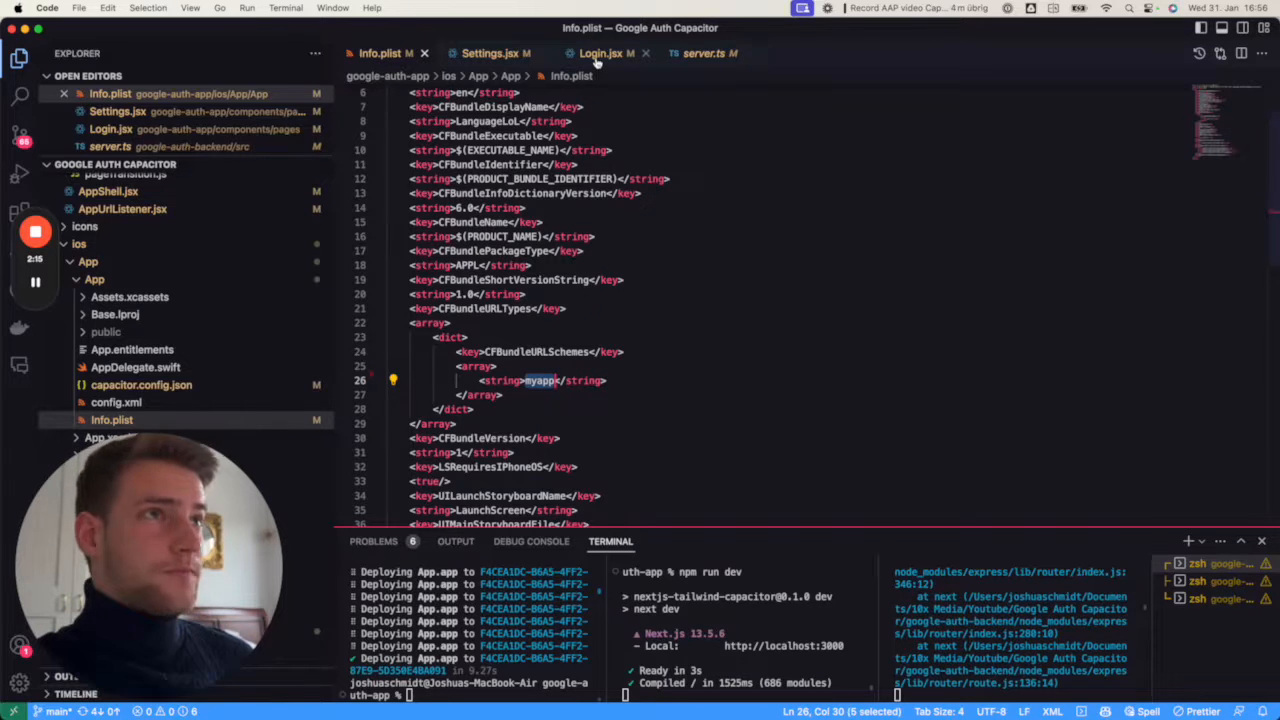
pyautogui.moveTo(600, 53)
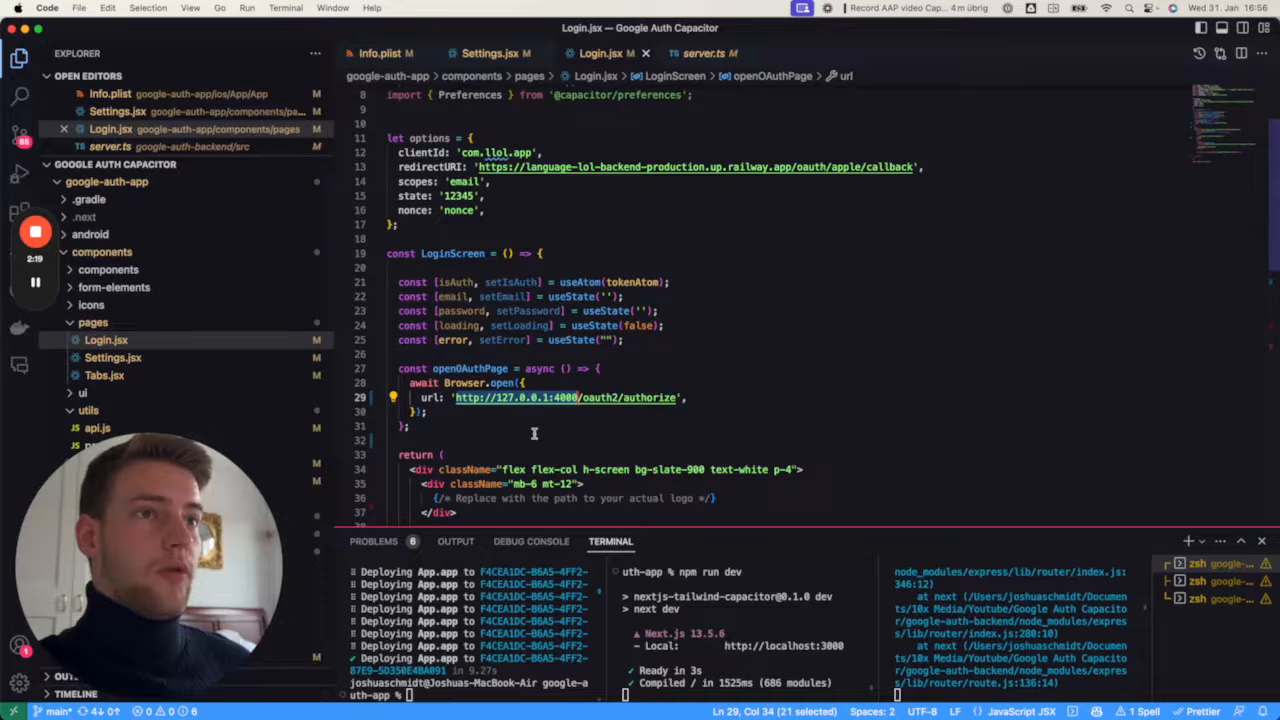
# Highlight the localhost authorize URL in openOAuthPage, then view AppUrlListener.jsx.
pyautogui.scroll(-3)
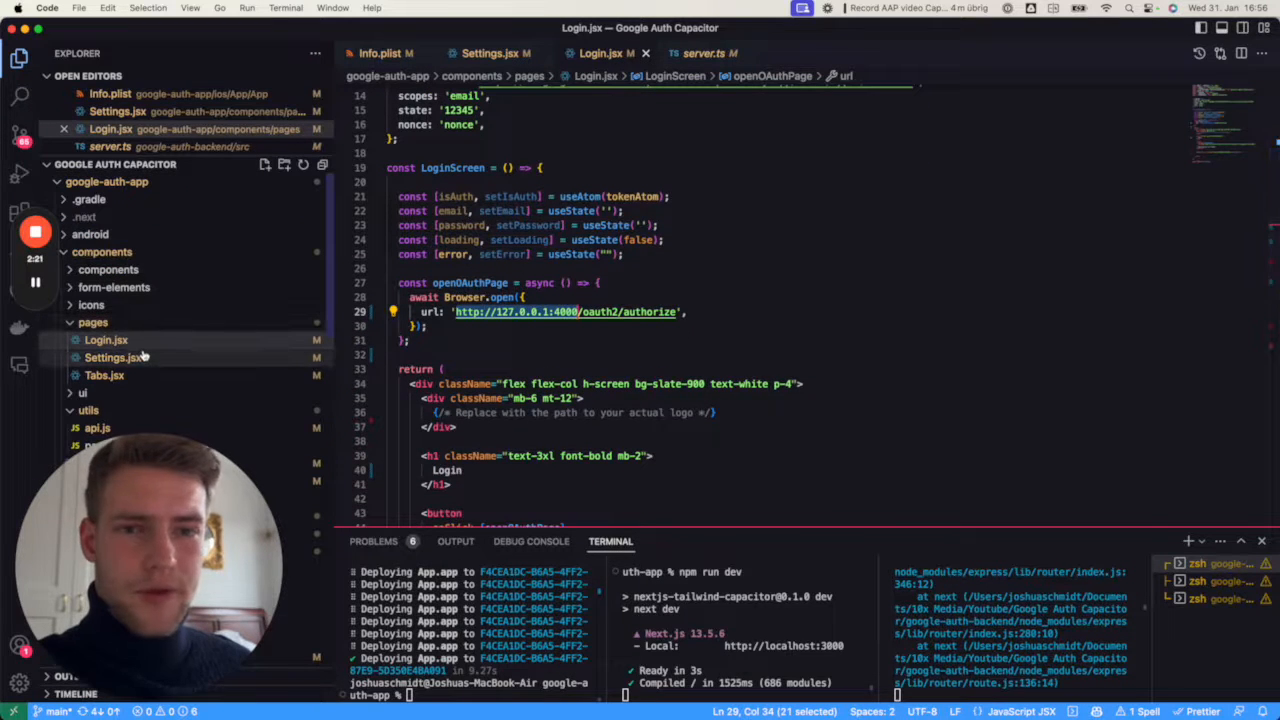
pyautogui.scroll(-3)
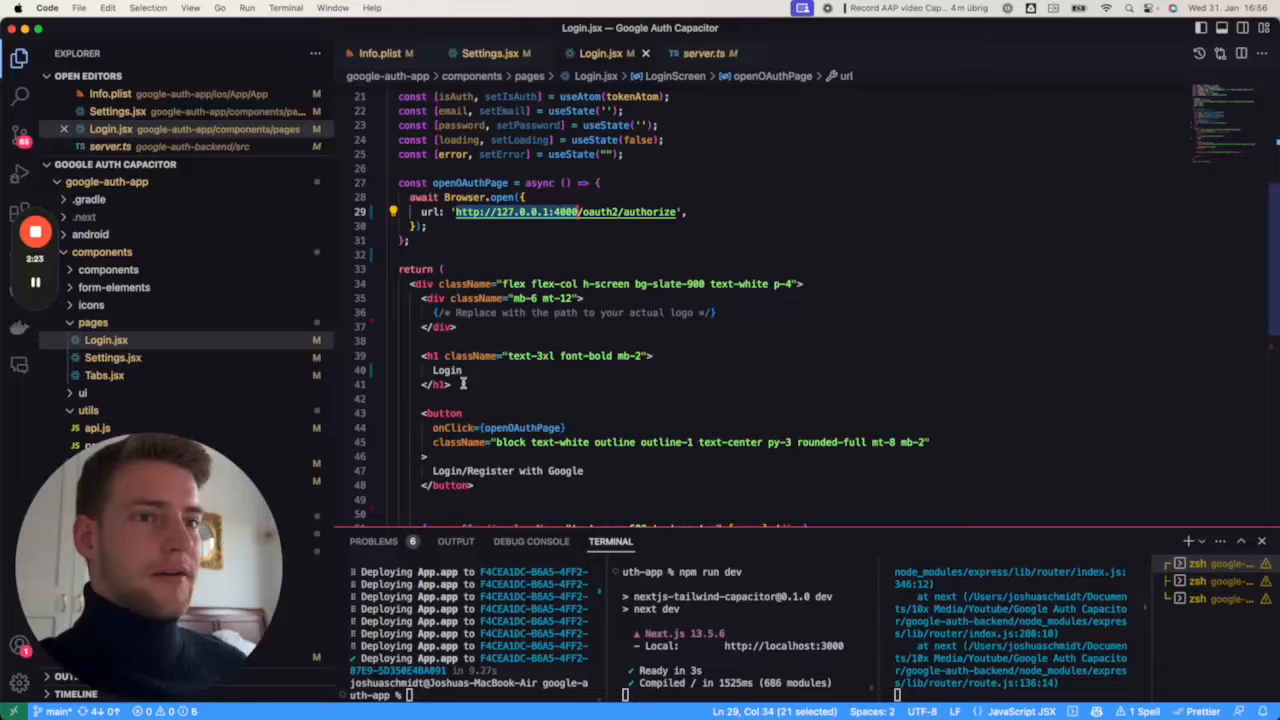
pyautogui.moveTo(422, 415); pyautogui.dragTo(476, 488)
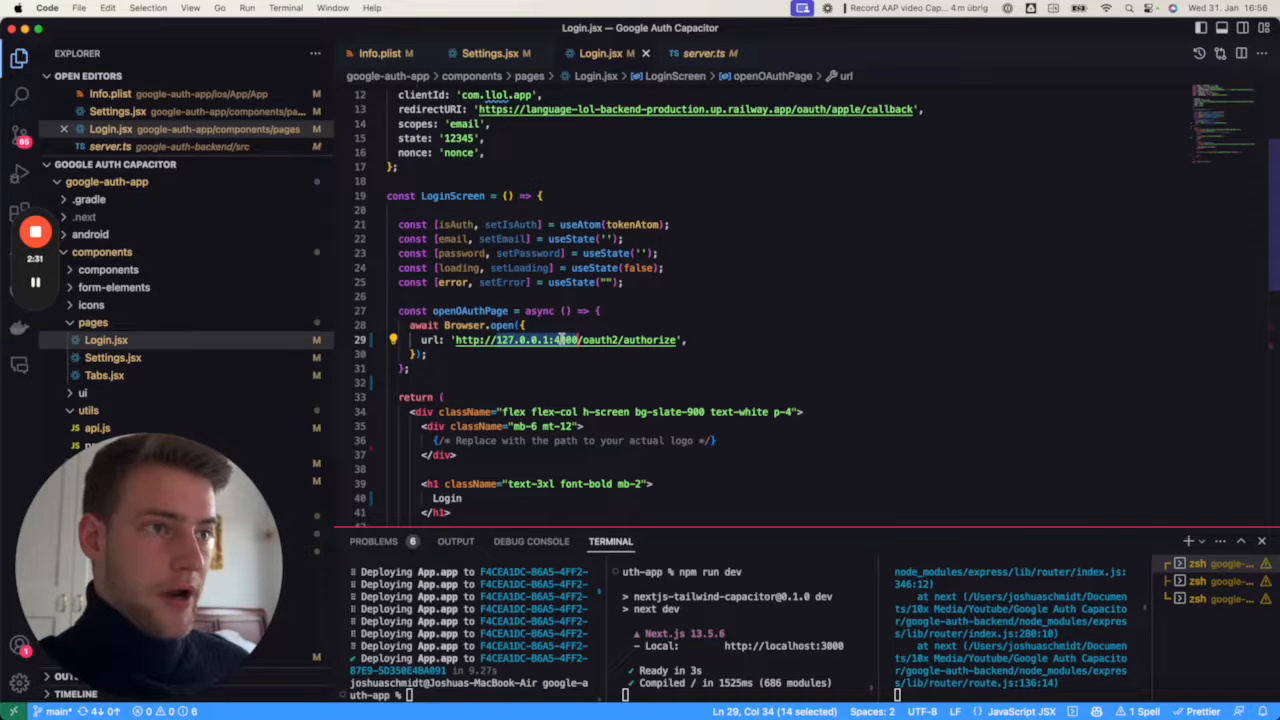
pyautogui.moveTo(565, 339)
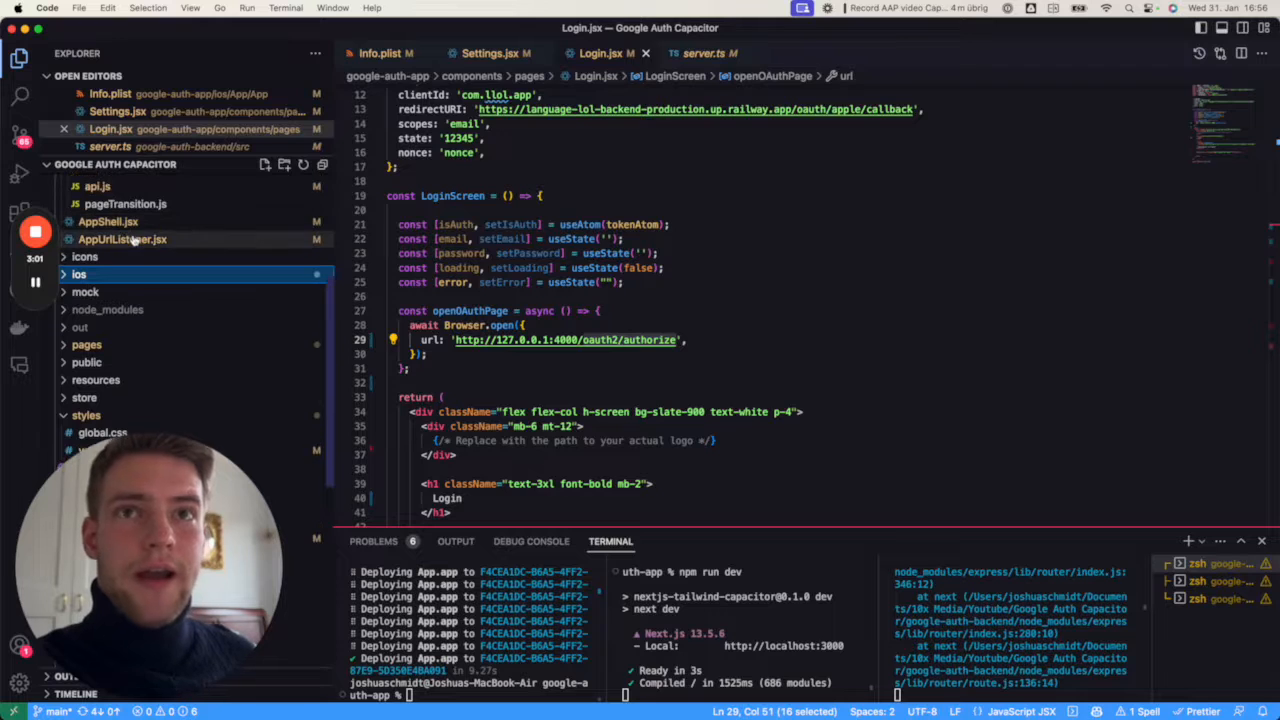
pyautogui.click(122, 239)
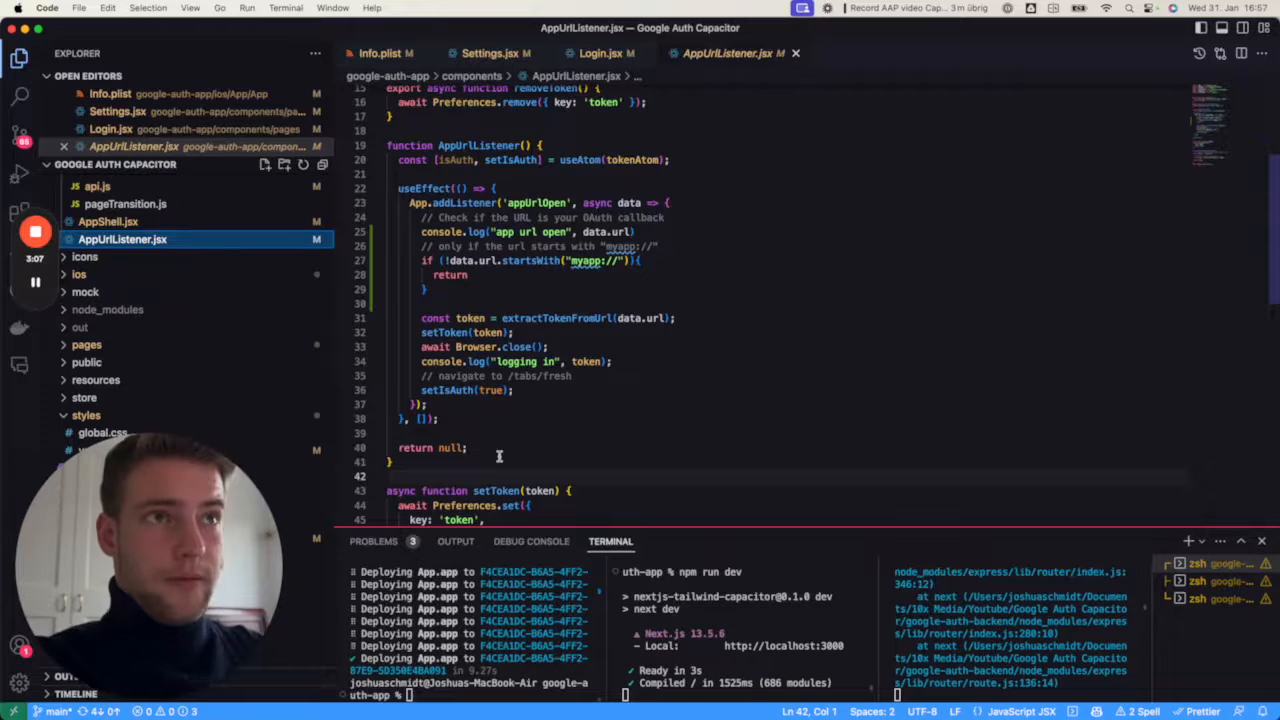
pyautogui.scroll(3)
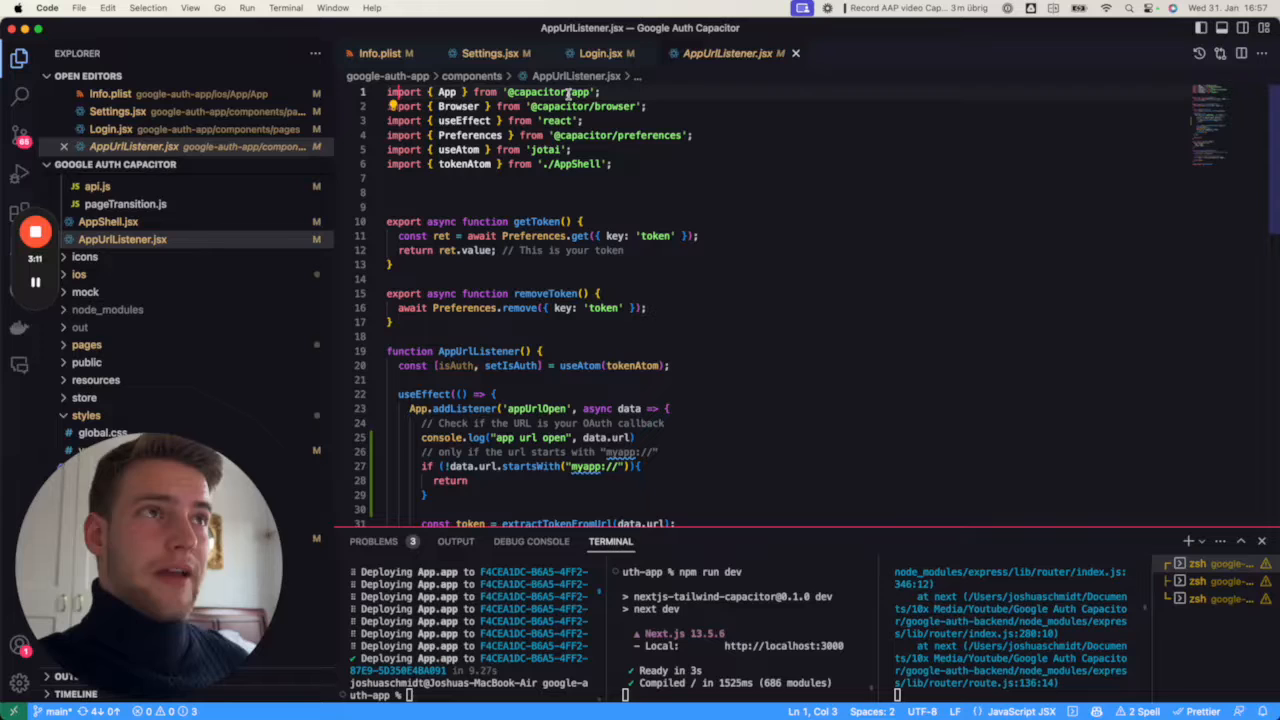
pyautogui.scroll(-3)
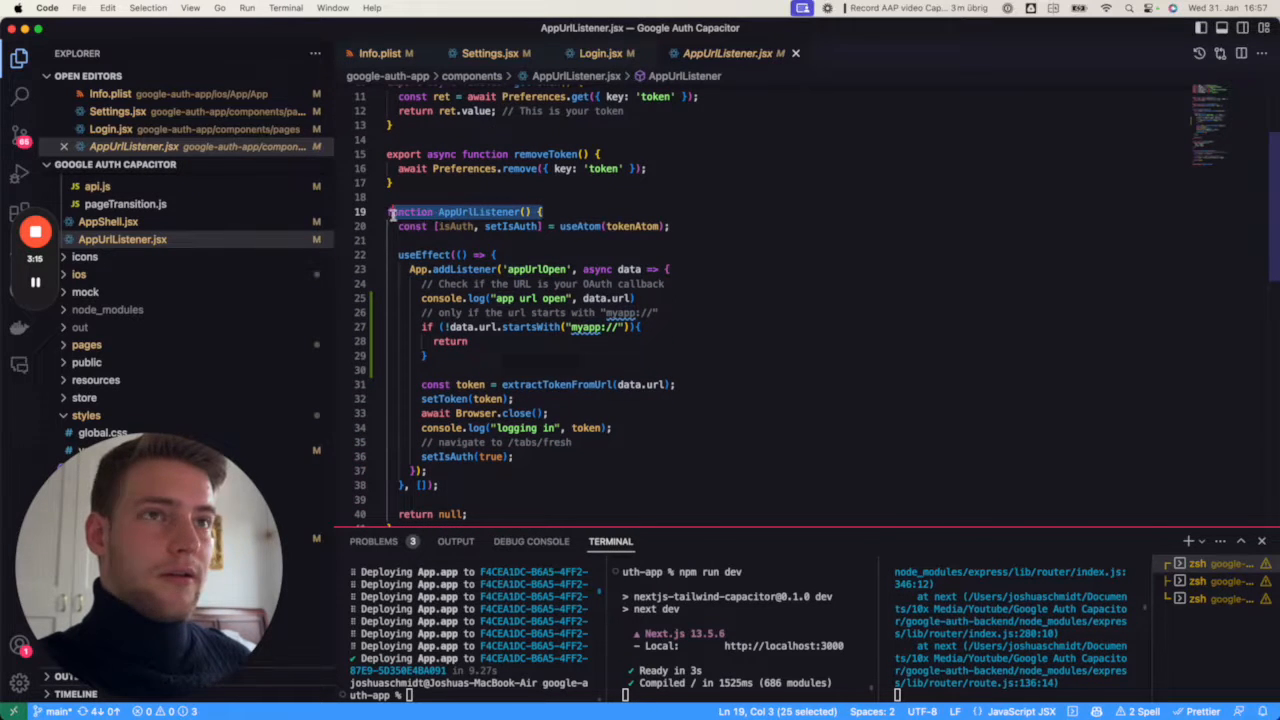
pyautogui.moveTo(475, 254)
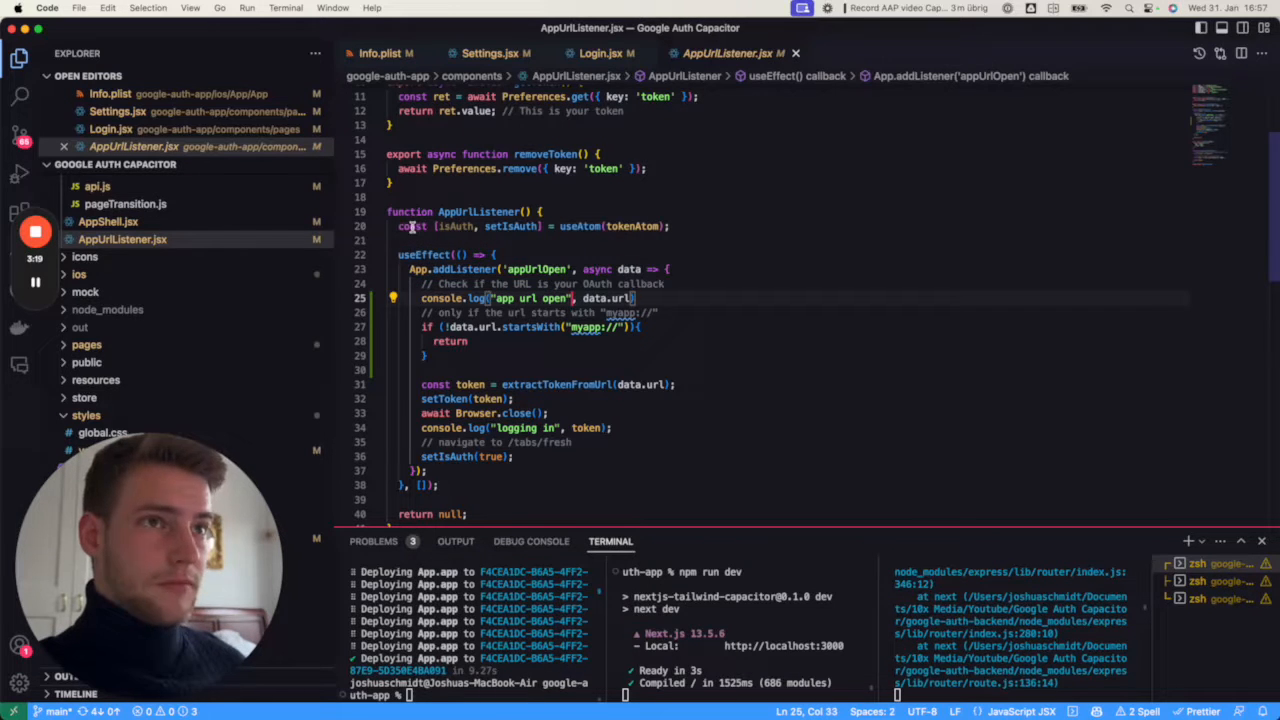
pyautogui.click(399, 254)
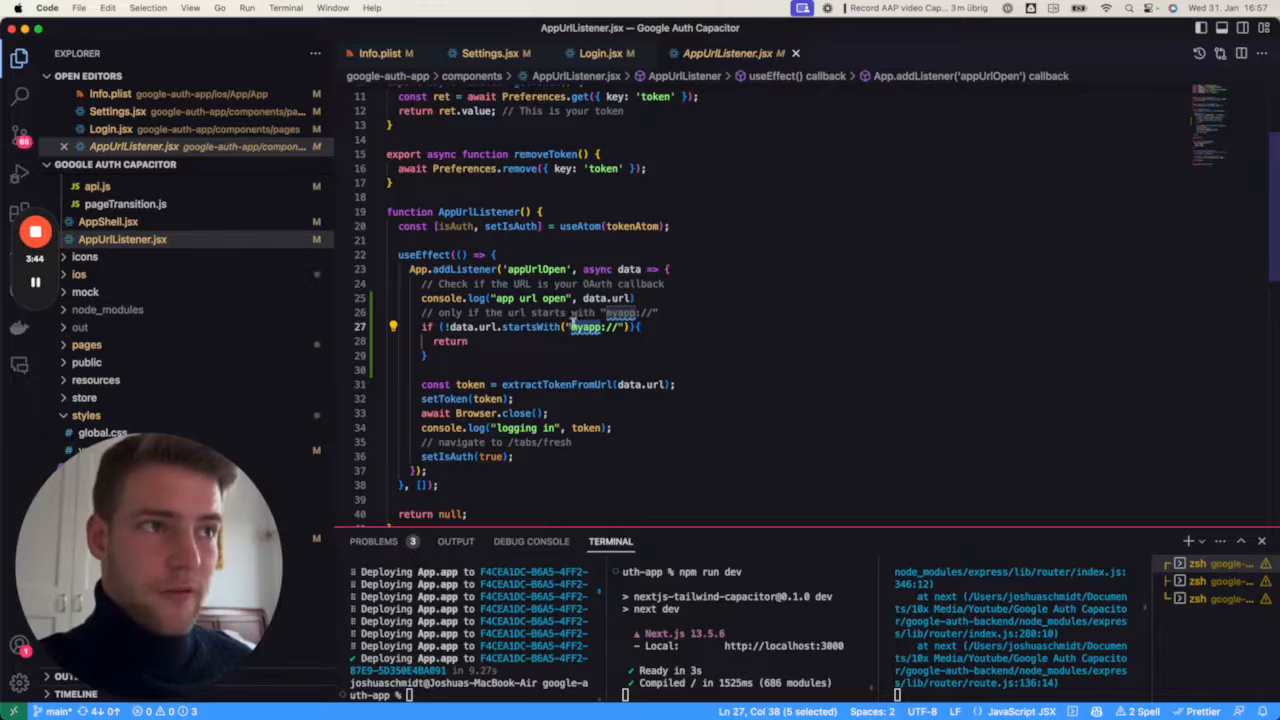
pyautogui.scroll(-3)
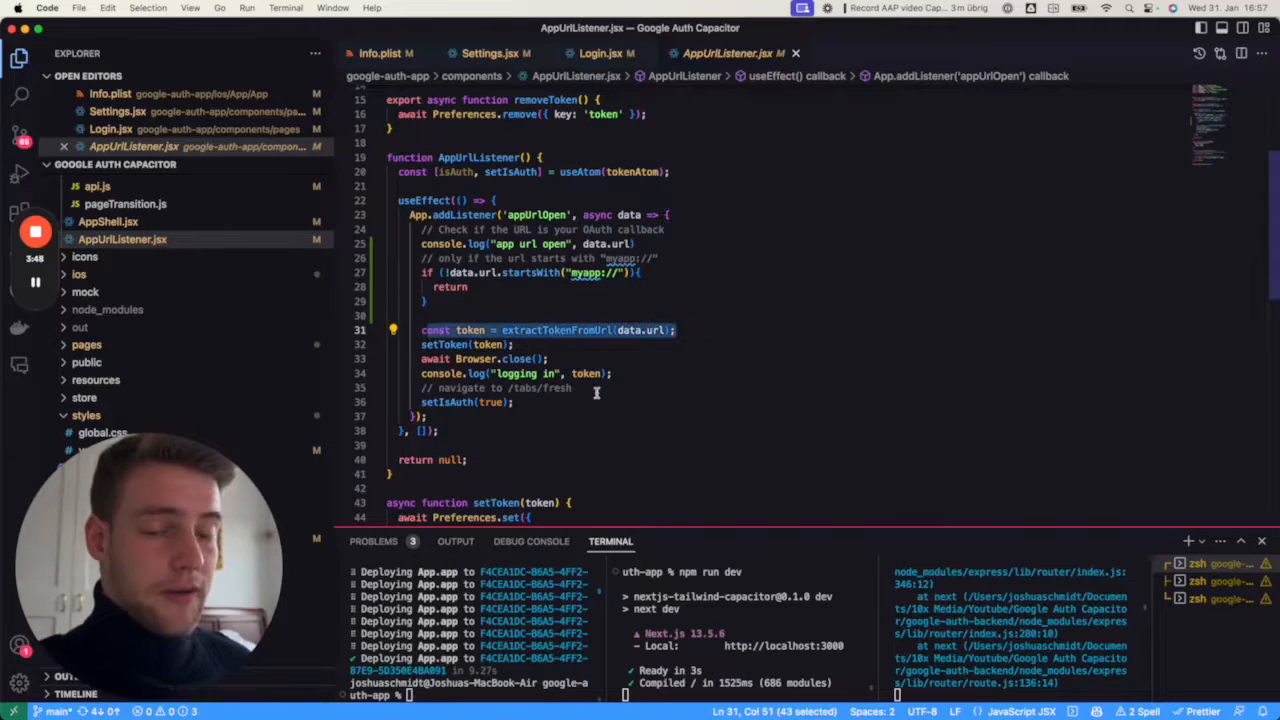
pyautogui.scroll(-3)
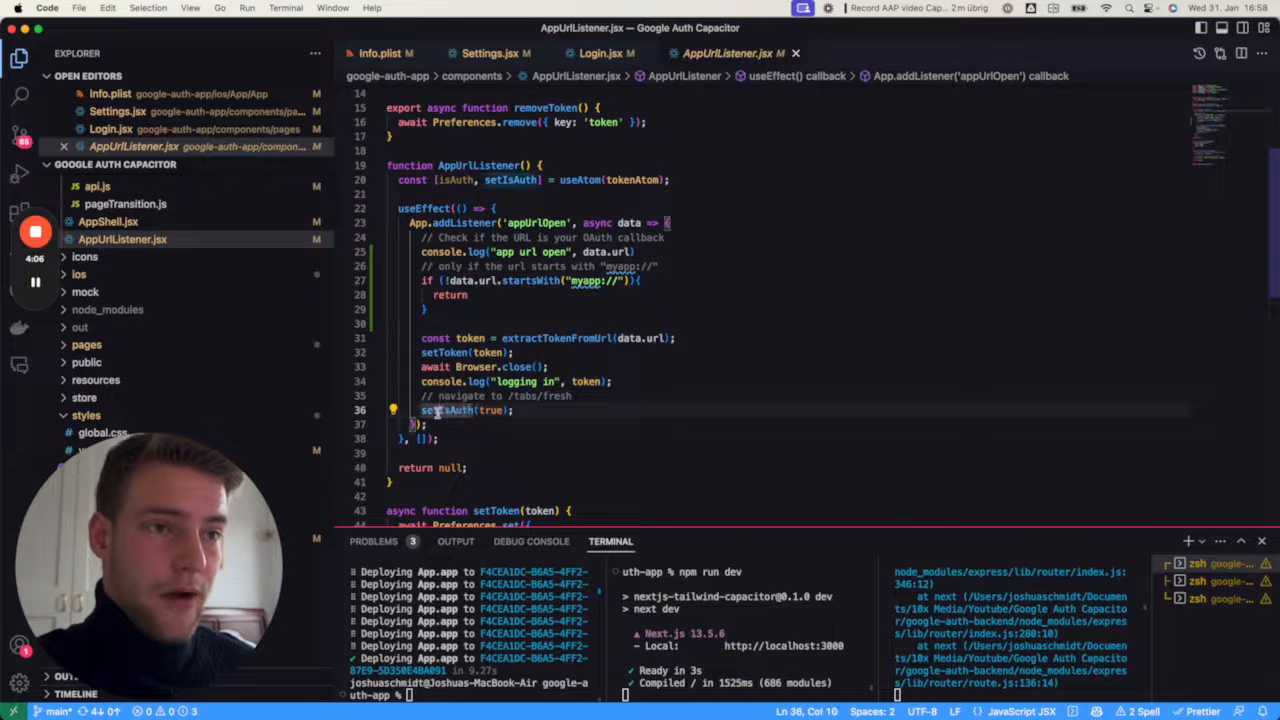
pyautogui.moveTo(422, 410); pyautogui.dragTo(513, 410)
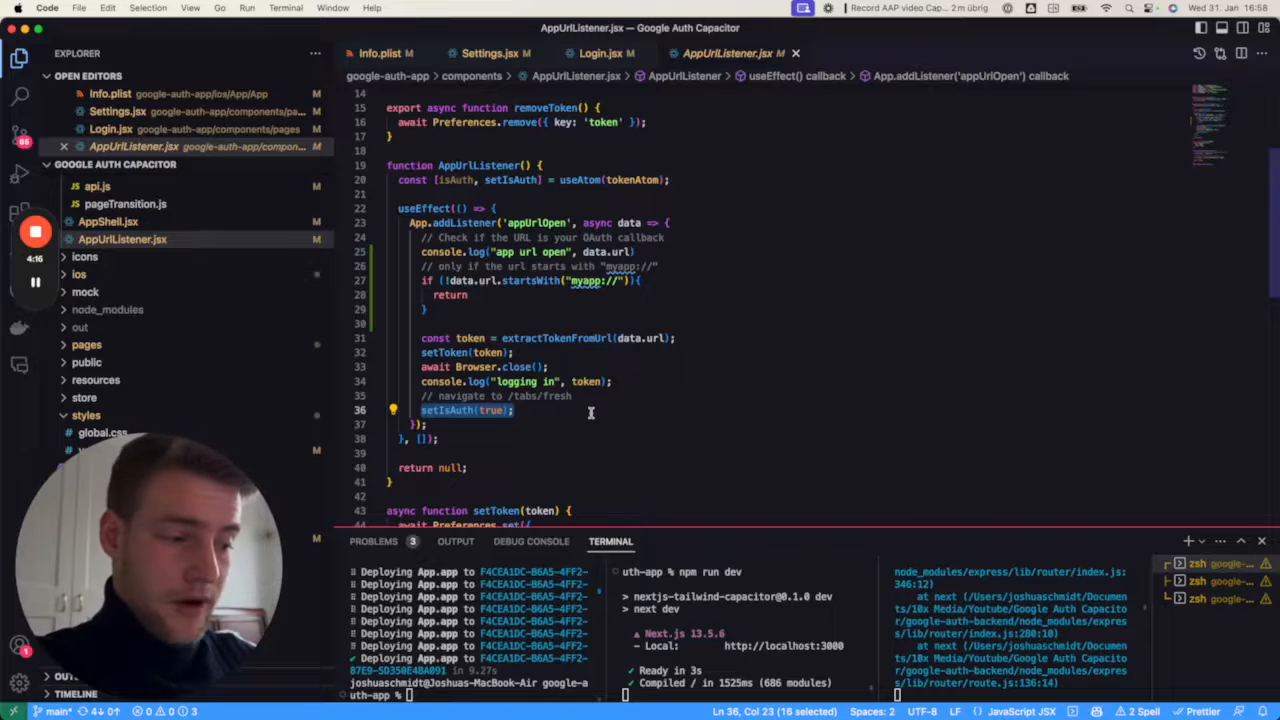
pyautogui.click(122, 239)
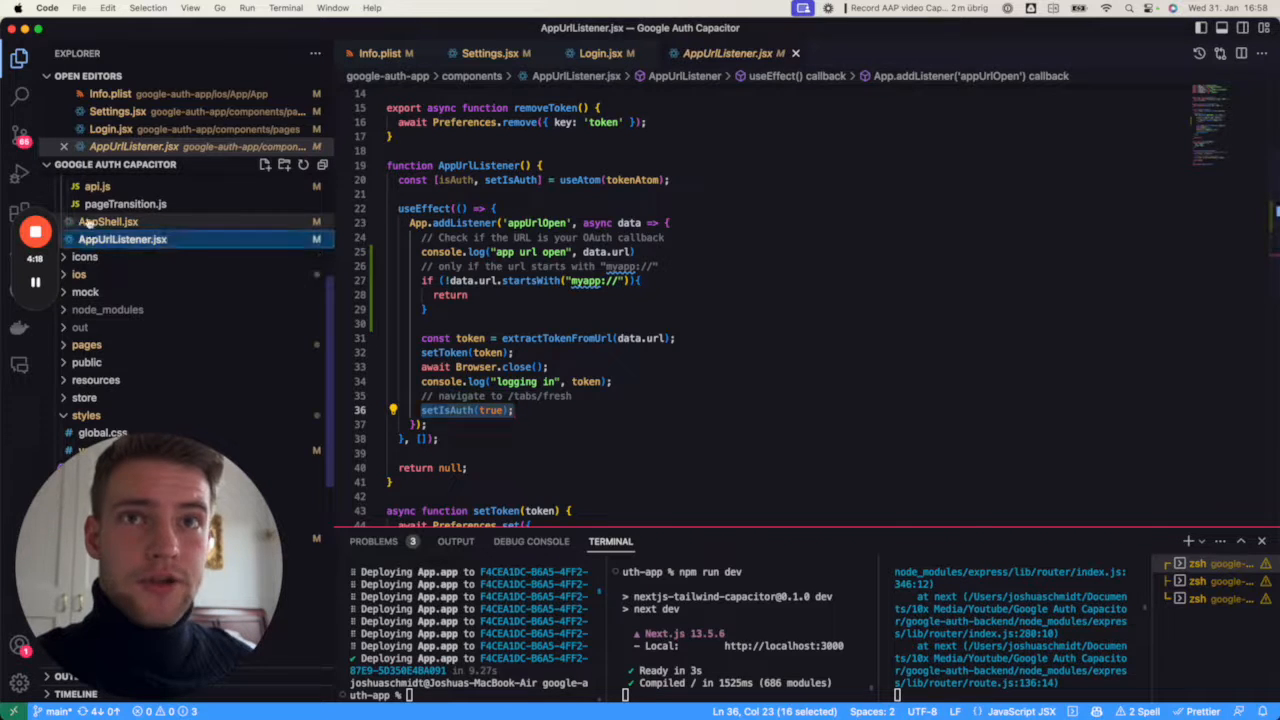
# Review AppShell.jsx's auth-state MetaRouting, then view utils/api.js.
pyautogui.click(108, 221)
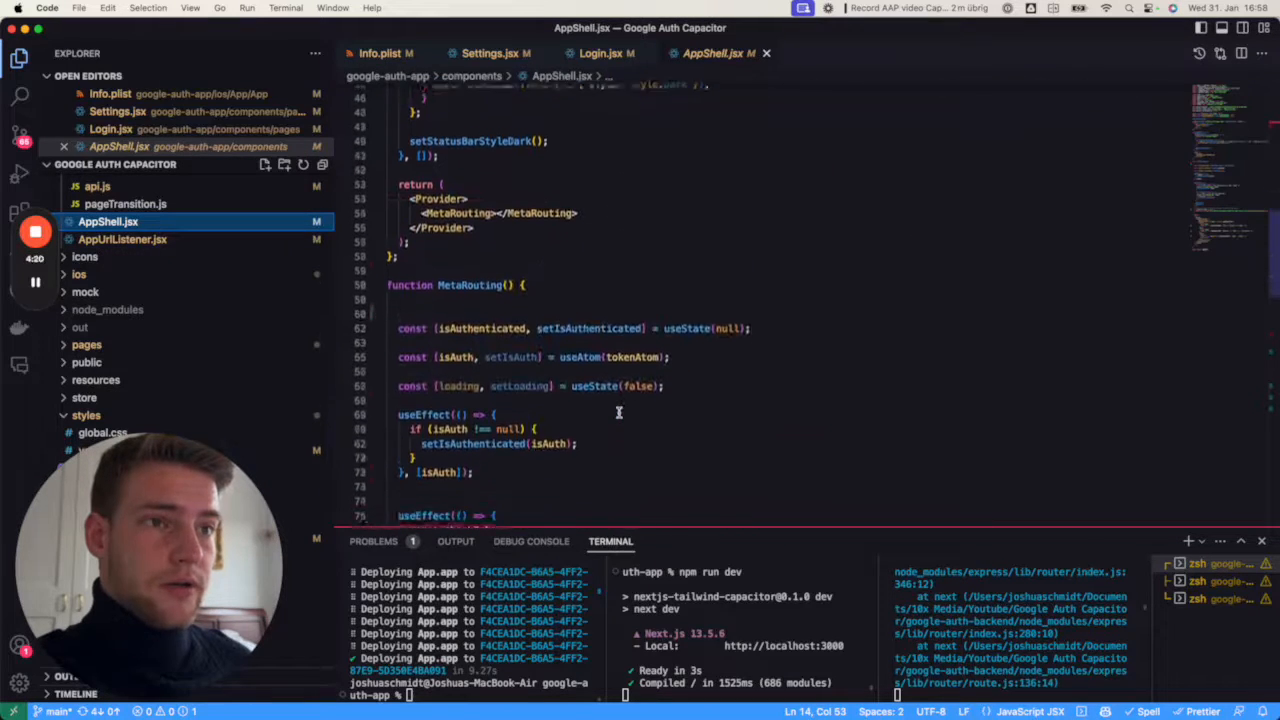
pyautogui.scroll(-3)
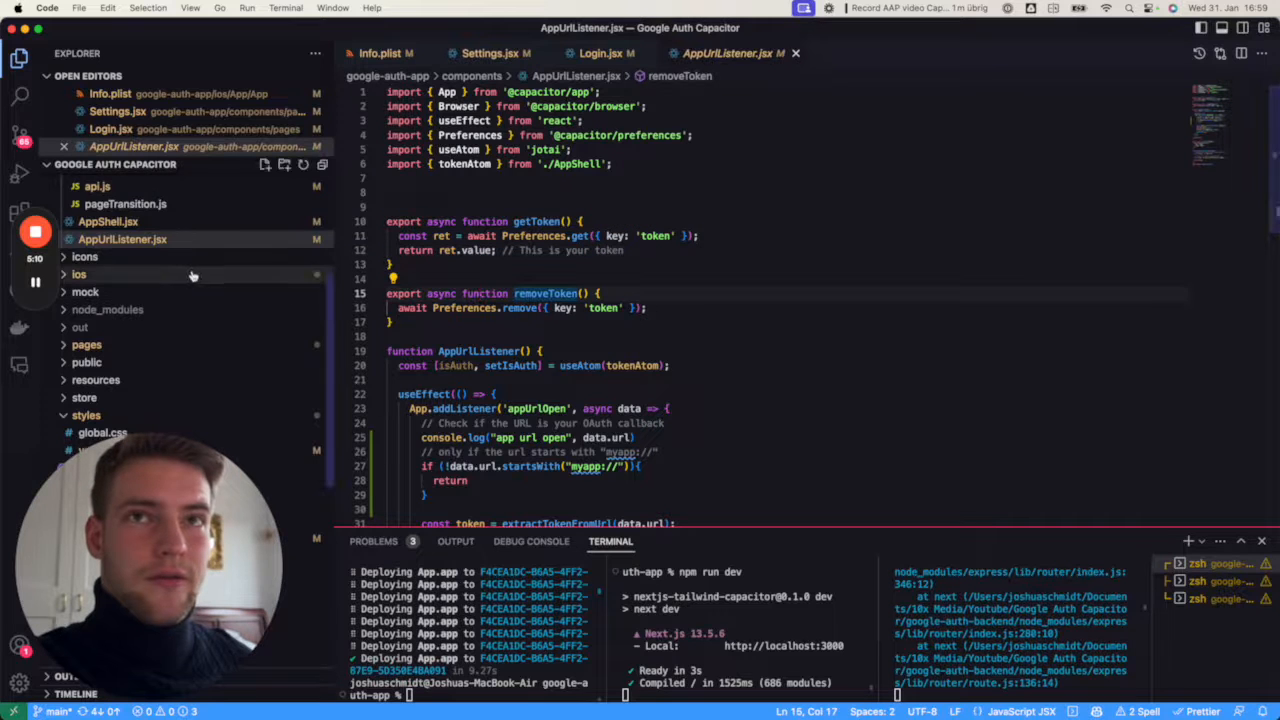
pyautogui.click(97, 306)
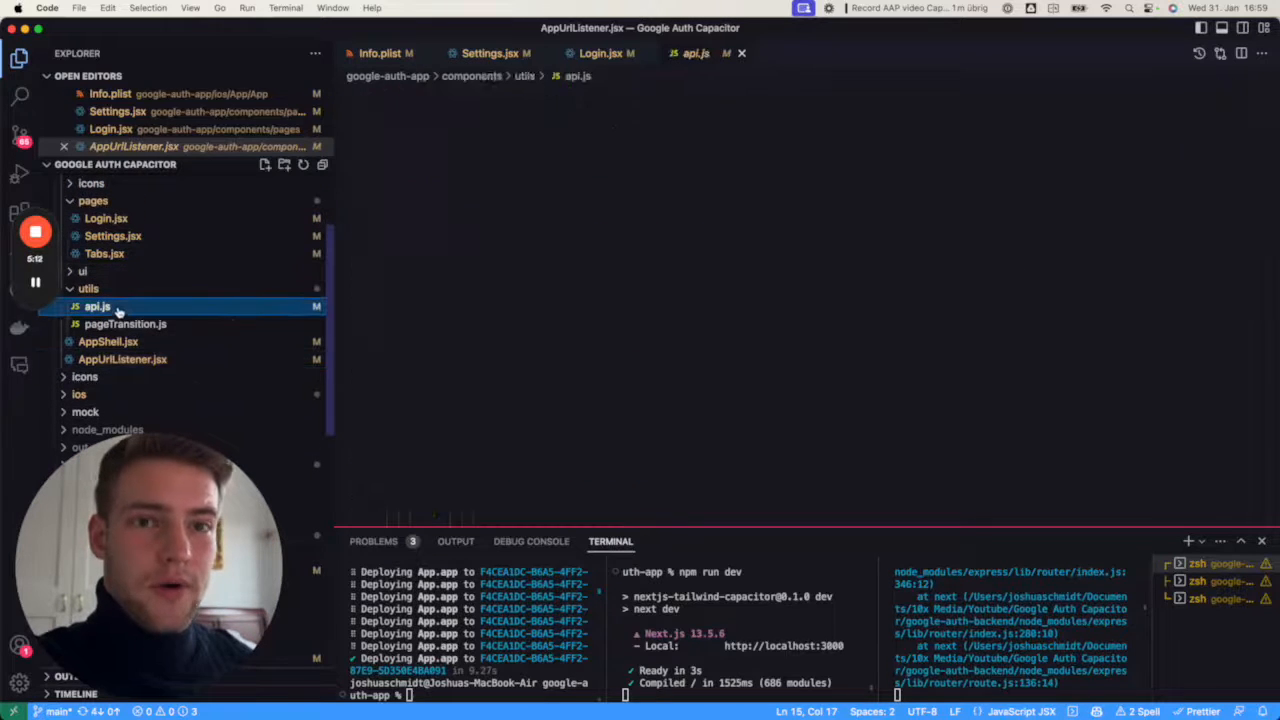
# Select api.js's Authorization header and Preferences.get token code, then view Settings.jsx.
pyautogui.click(97, 306)
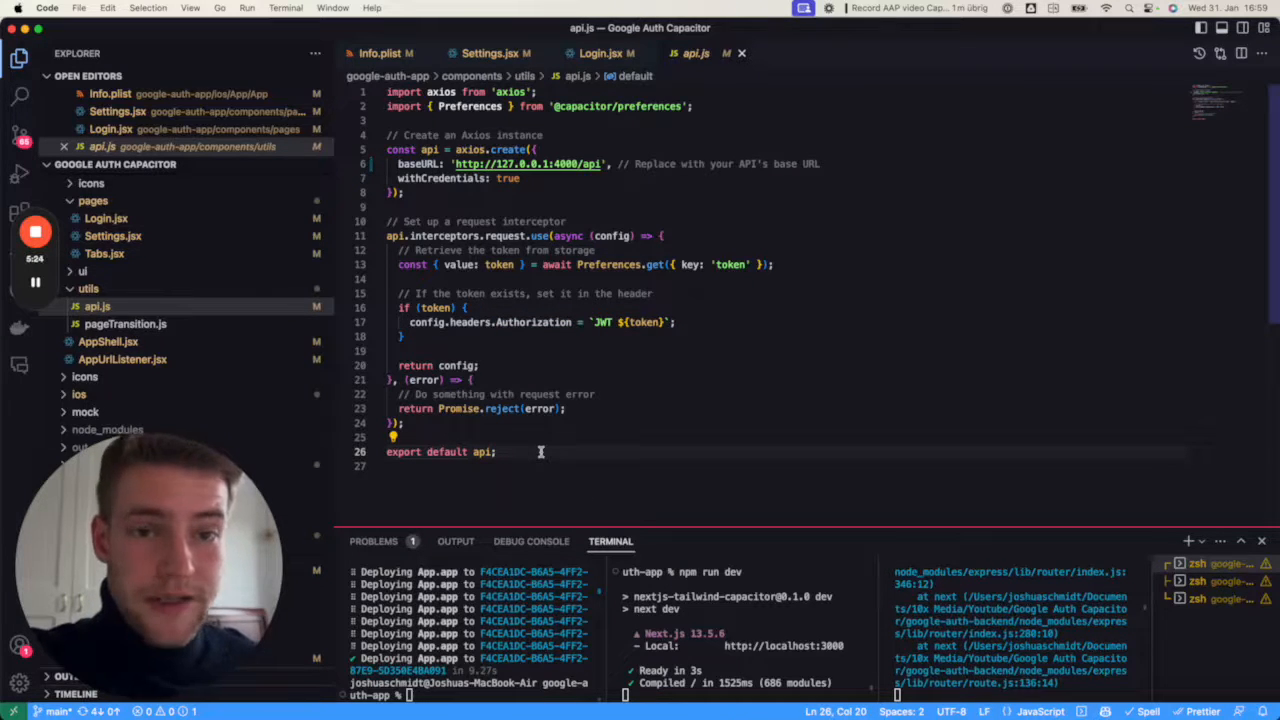
pyautogui.press('cmd+a')
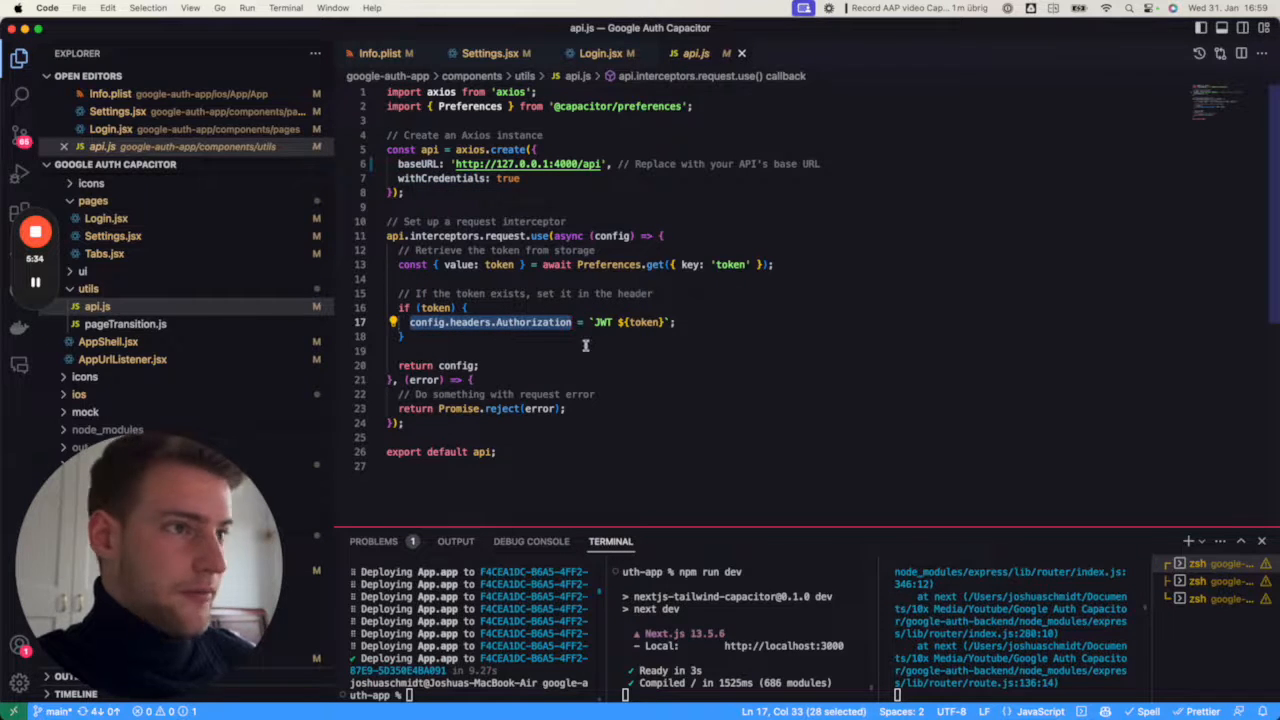
pyautogui.click(644, 322)
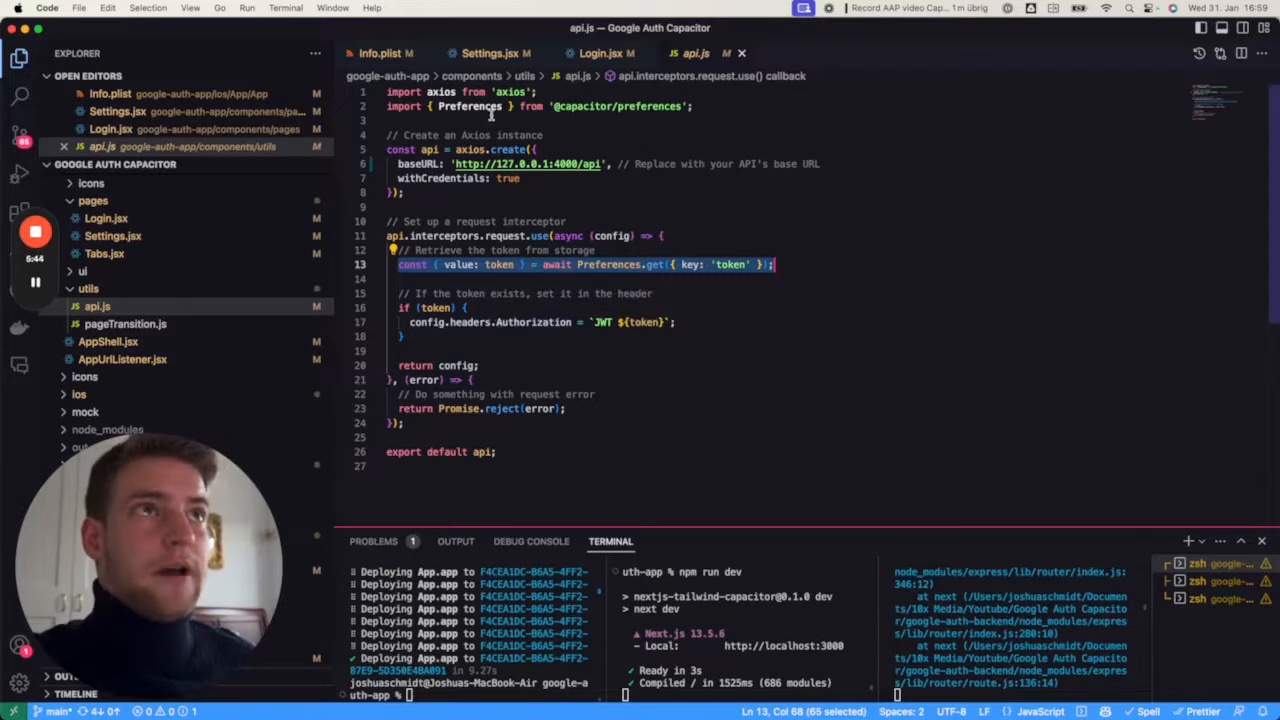
pyautogui.click(489, 53)
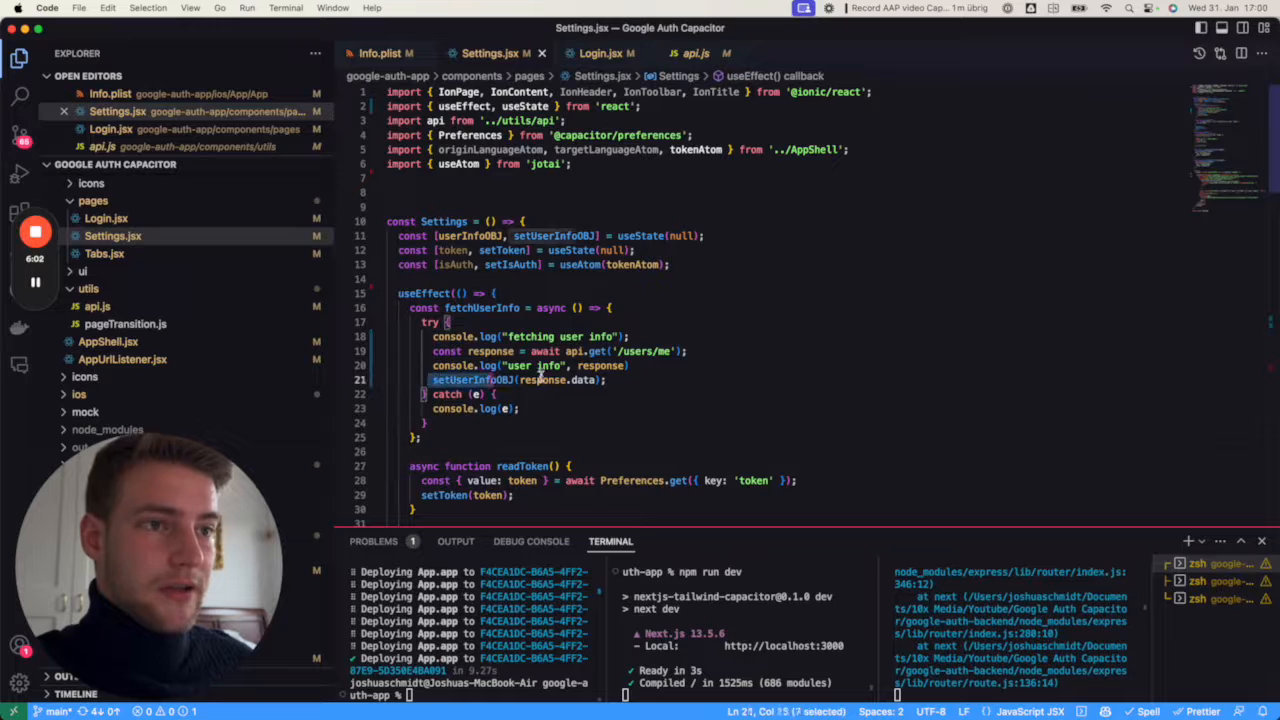
pyautogui.scroll(-3)
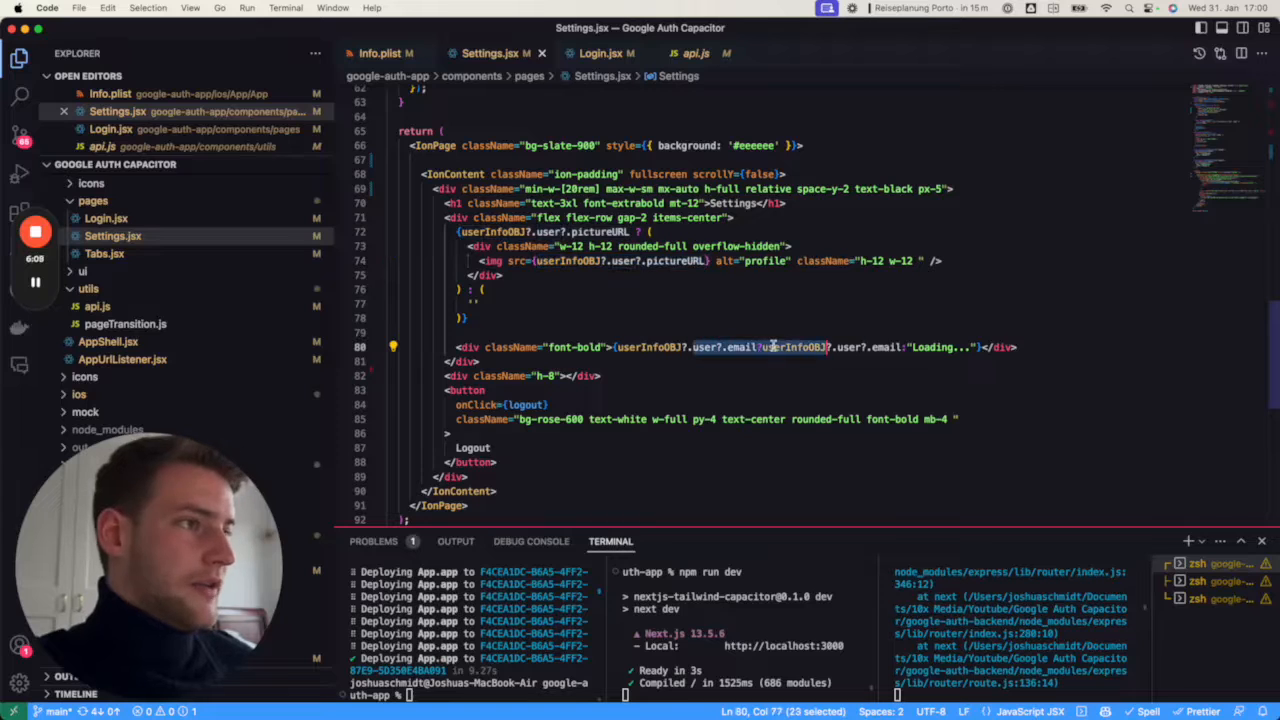
pyautogui.click(660, 332)
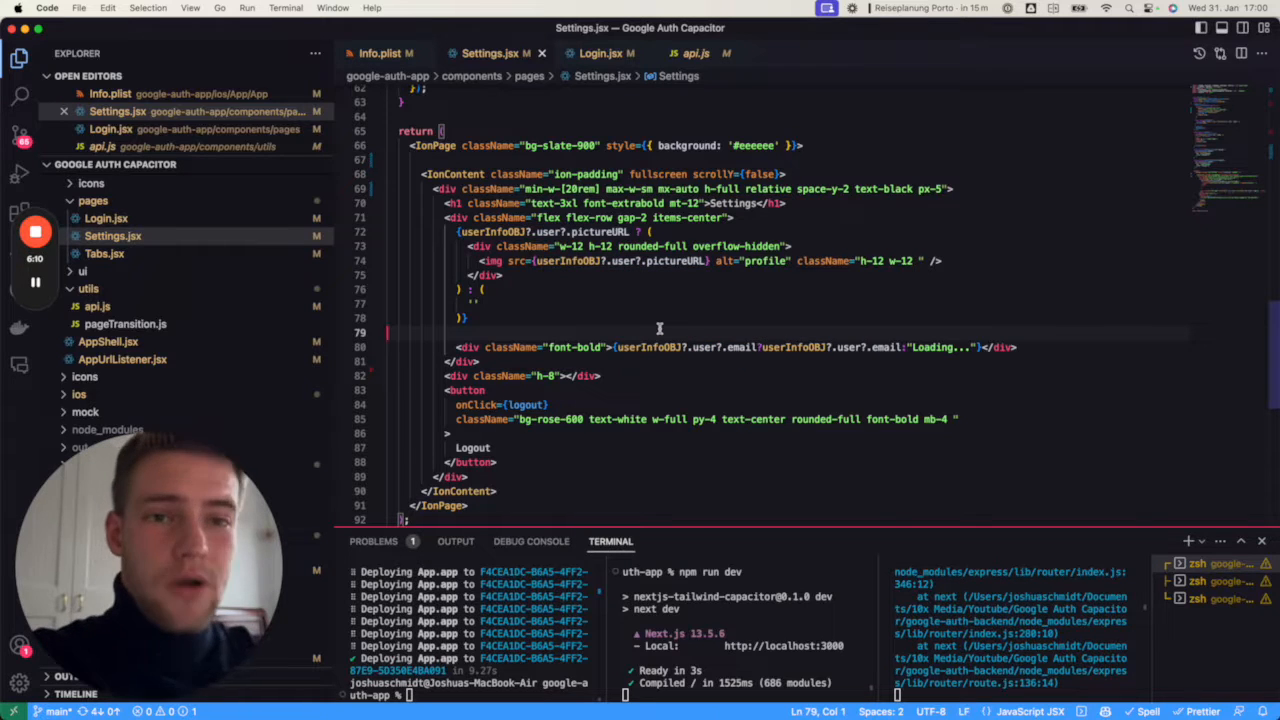